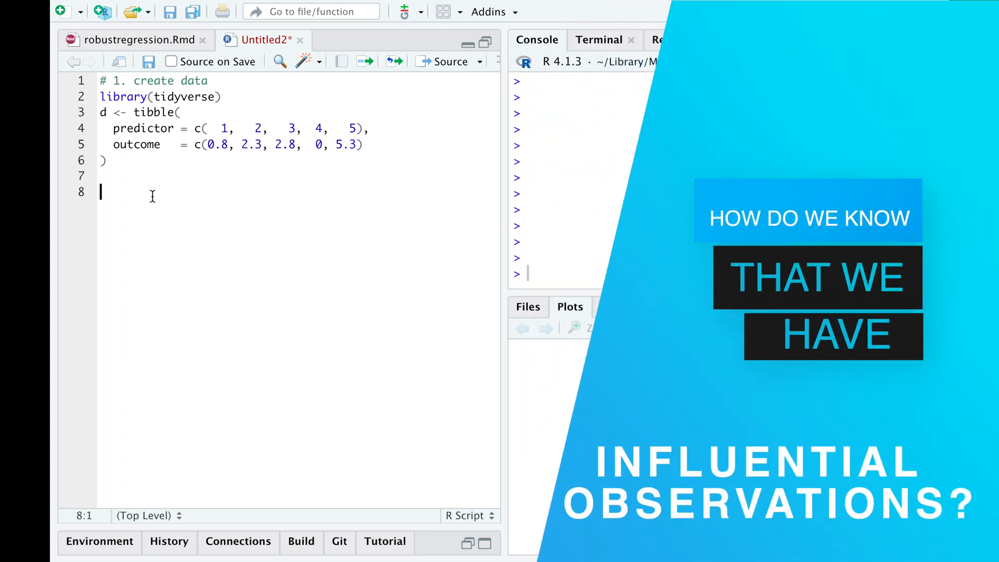
type("plot(d)")
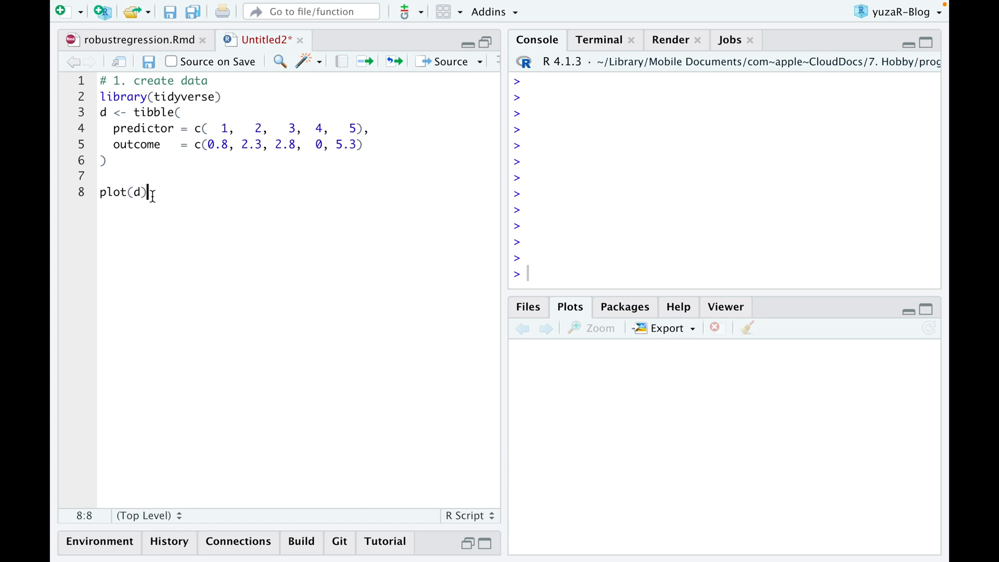